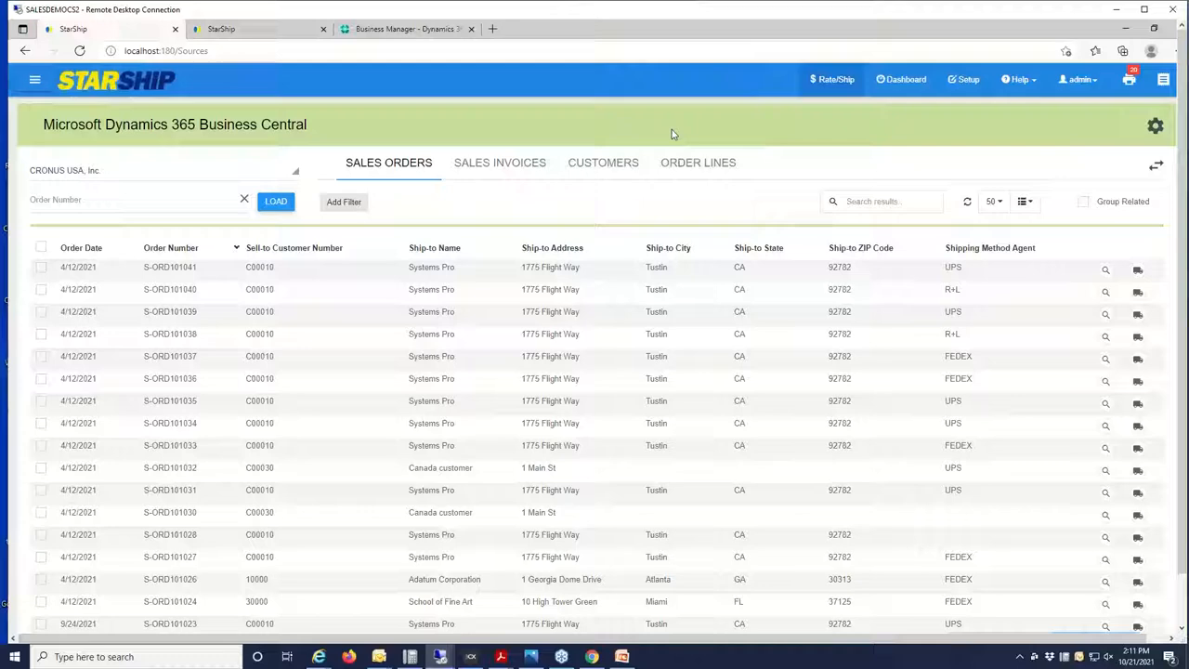
pyautogui.moveTo(385, 132)
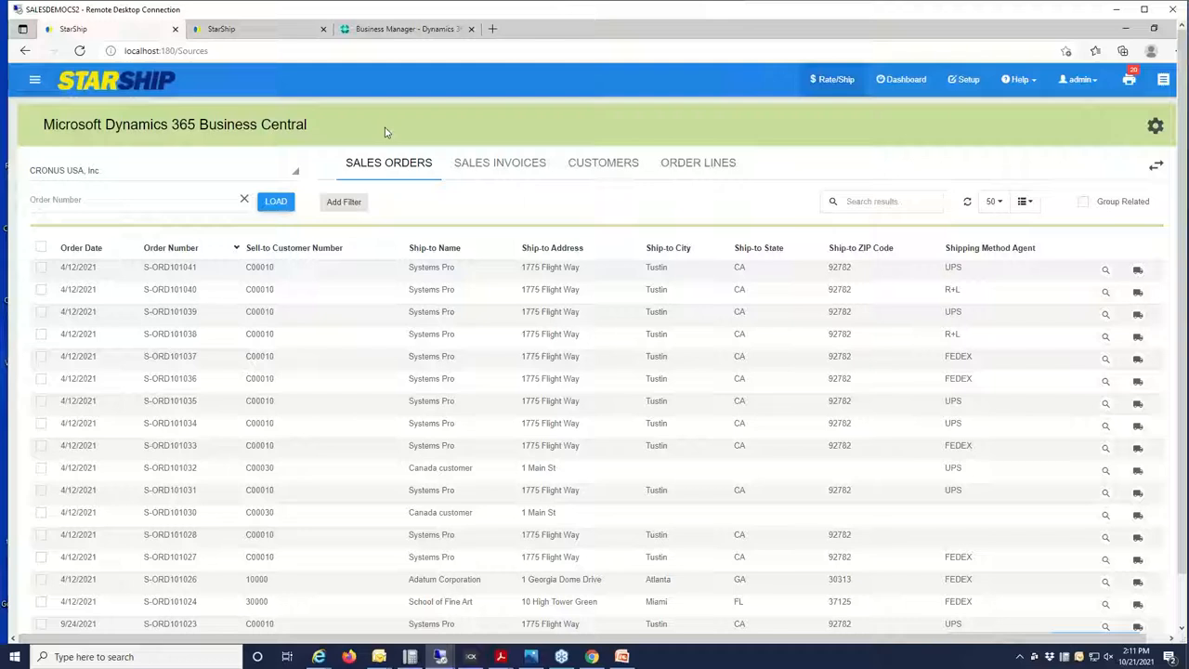
pyautogui.moveTo(947, 100)
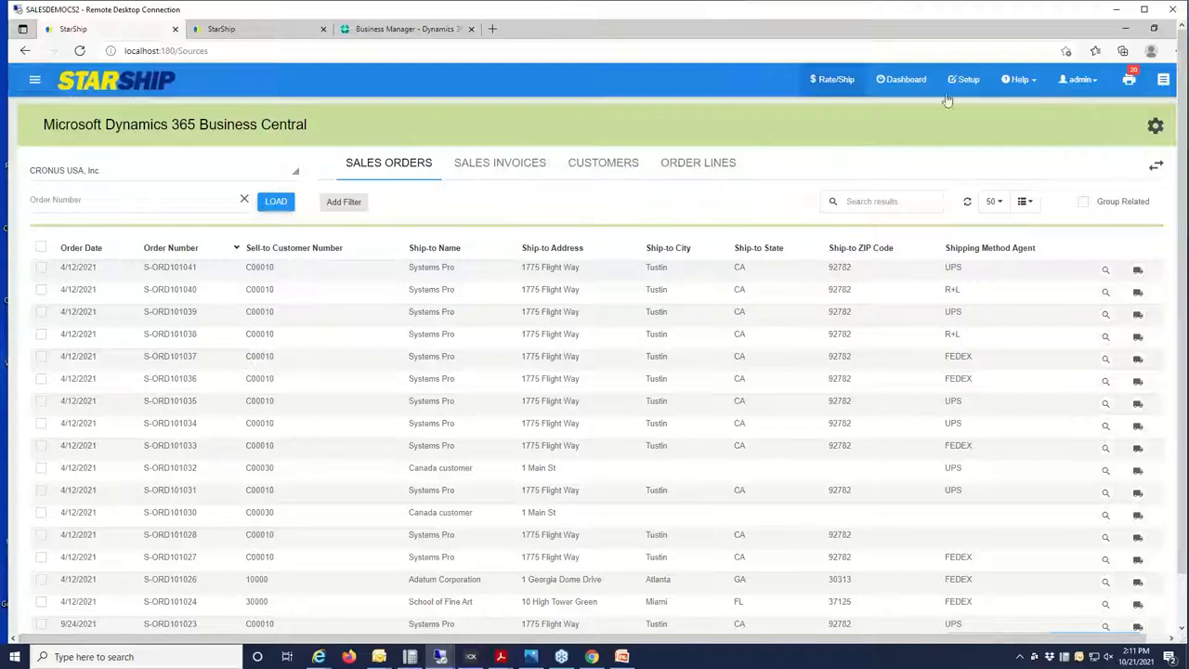
pyautogui.moveTo(1125, 226)
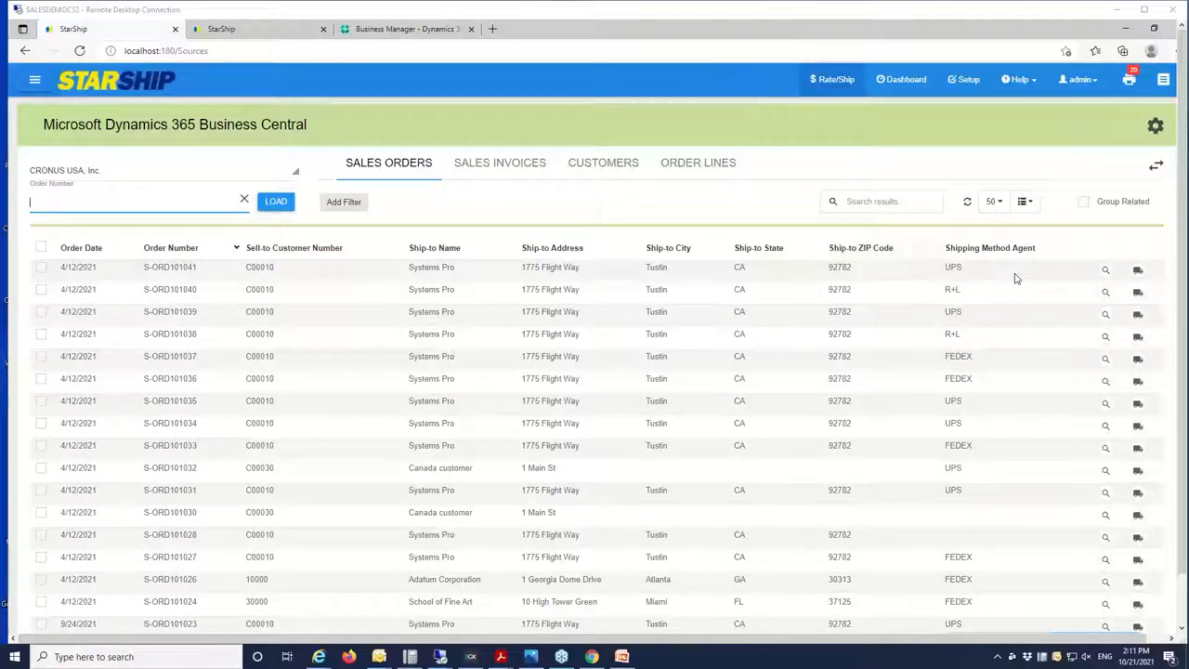
# - Start a parcel shipment for order S-ORD101041 to Systems Pro via UPS Ground
pyautogui.click(1023, 201)
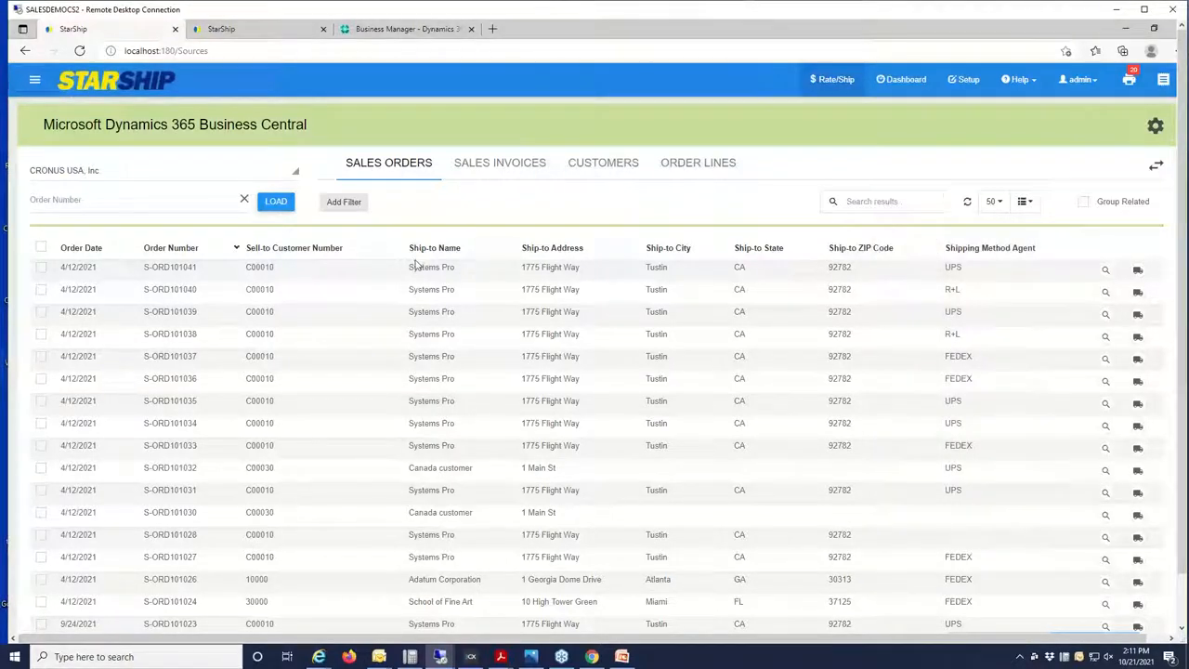
pyautogui.click(344, 201)
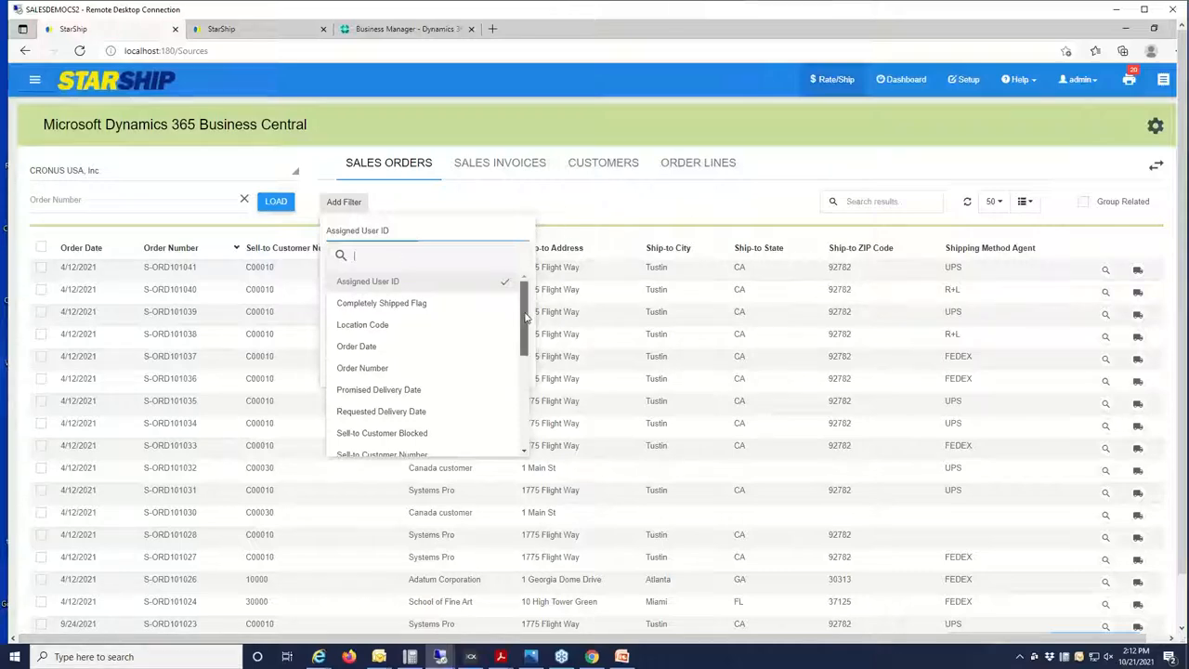
pyautogui.scroll(-3)
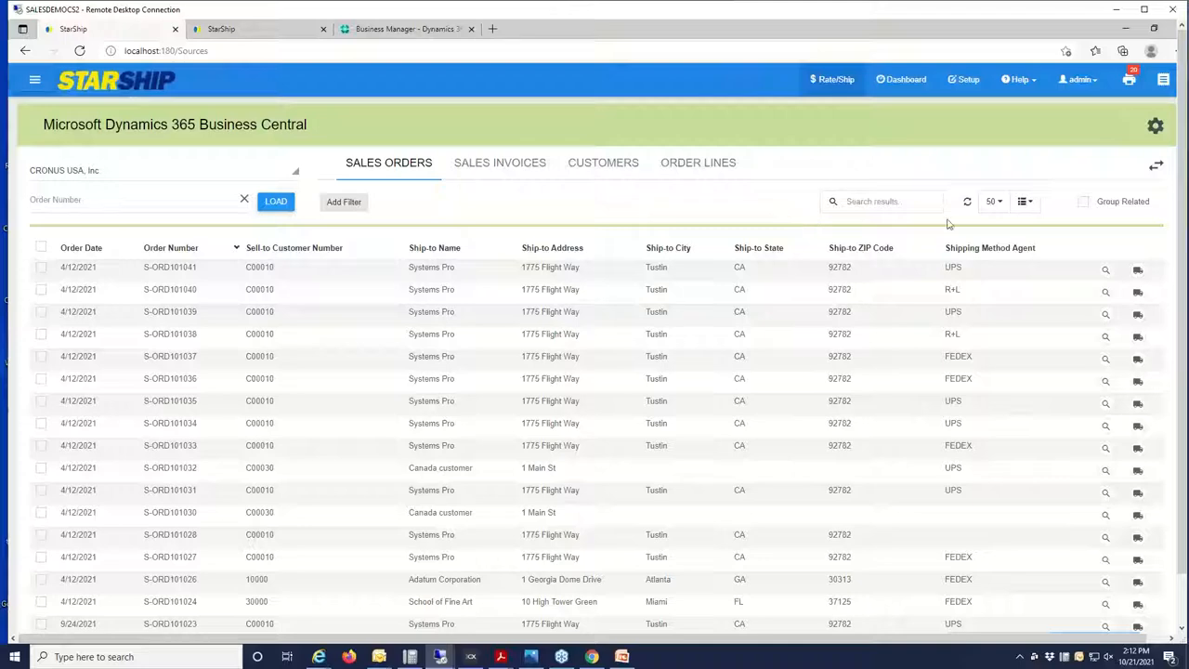
pyautogui.moveTo(1140, 216)
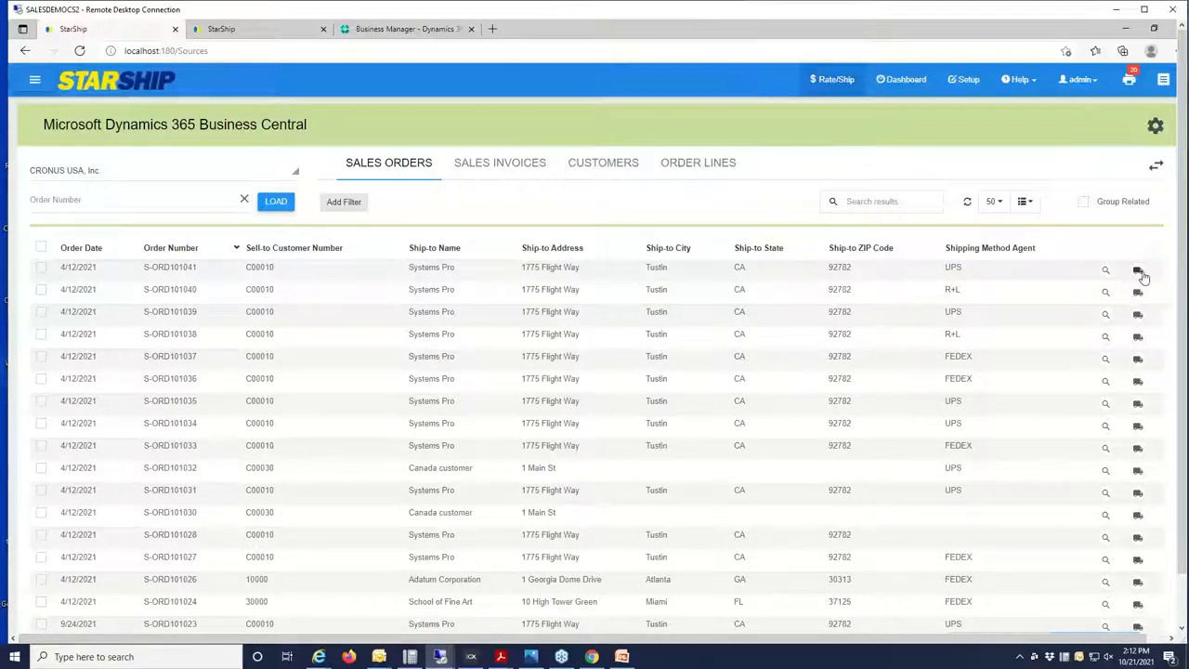
pyautogui.click(1138, 269)
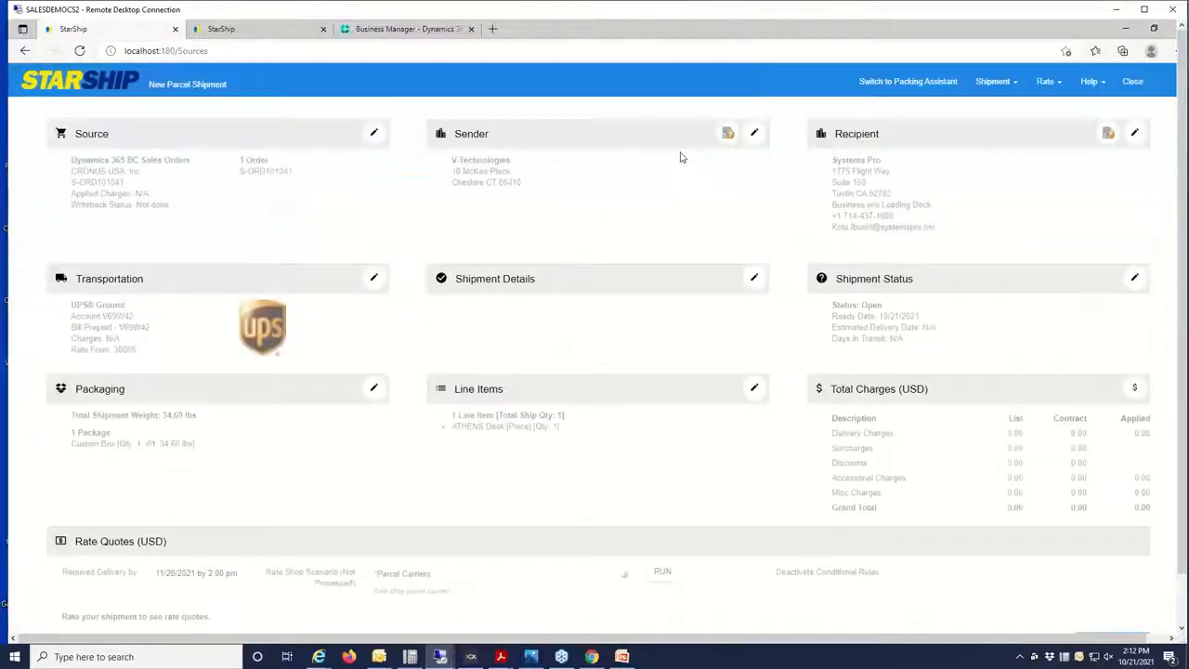
# - Rate the shipment: UPS Ground at $56.60, delivery Wednesday 10/27
pyautogui.click(662, 570)
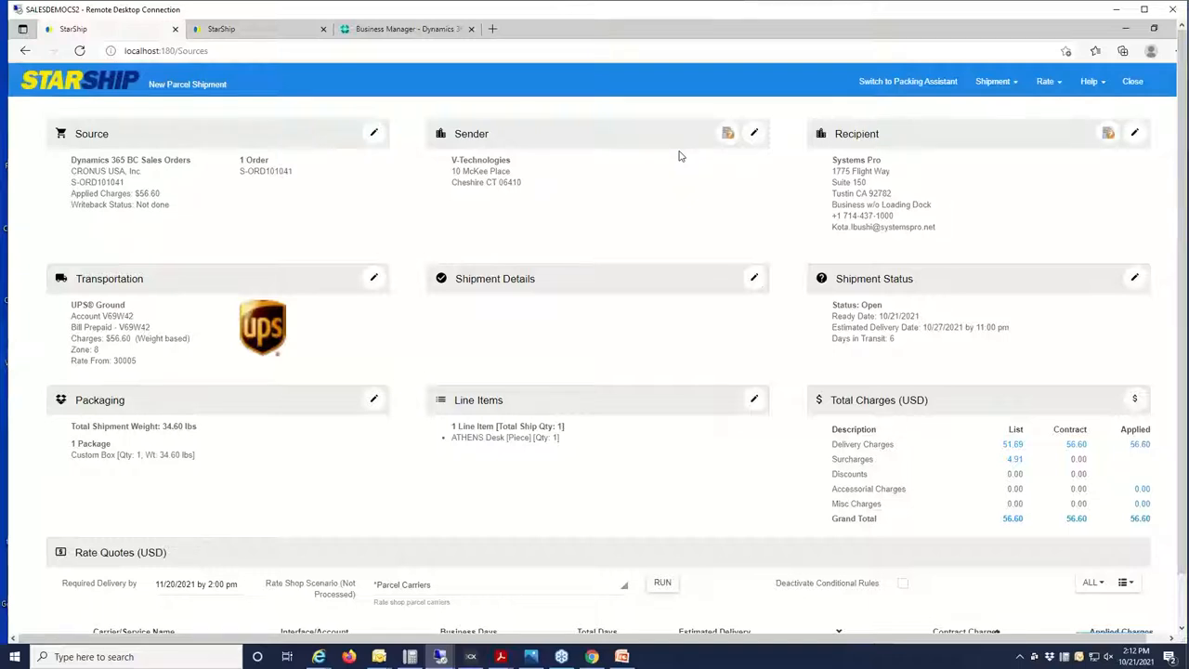
pyautogui.moveTo(886, 197)
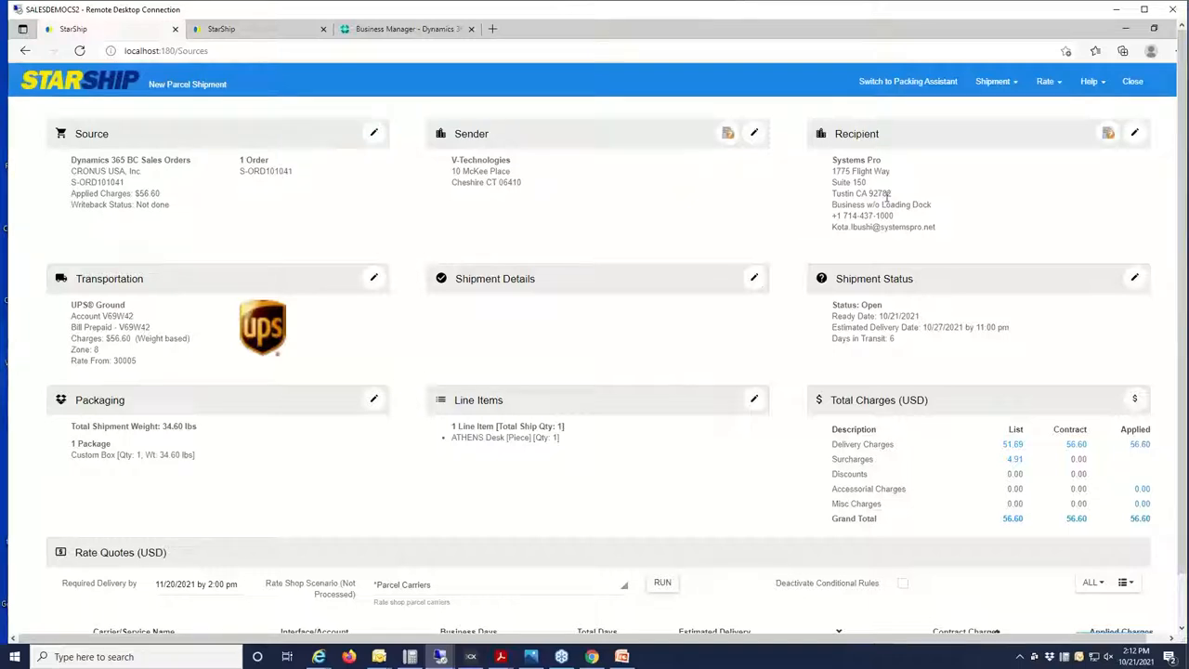
pyautogui.moveTo(389, 162)
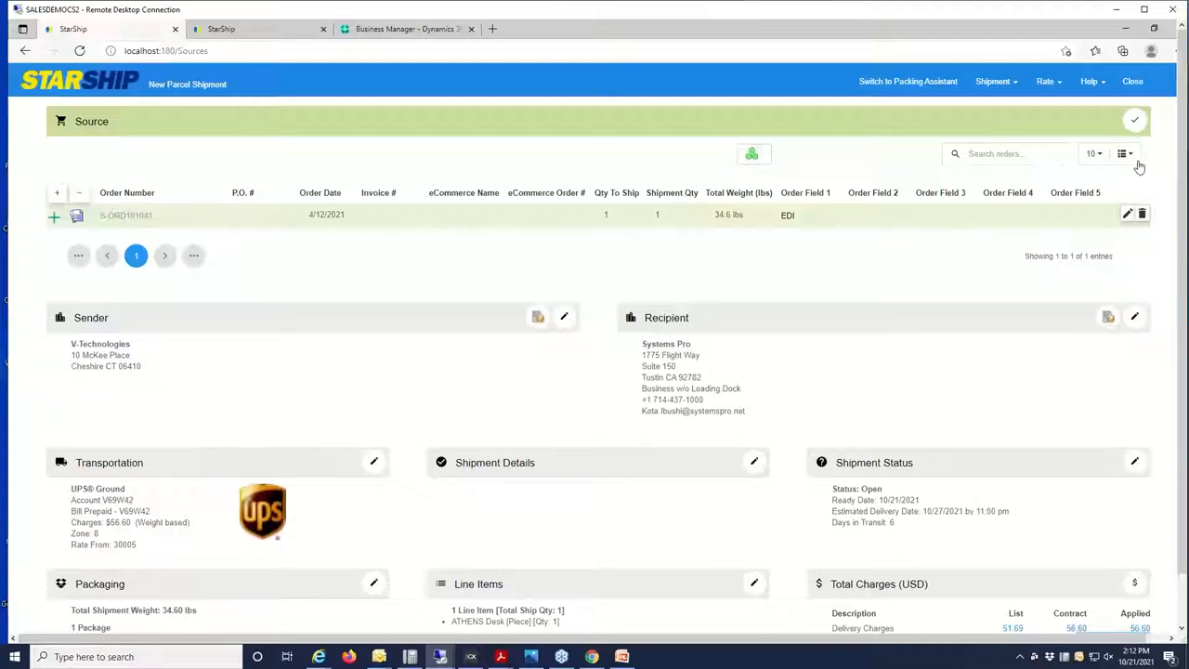
pyautogui.click(1124, 153)
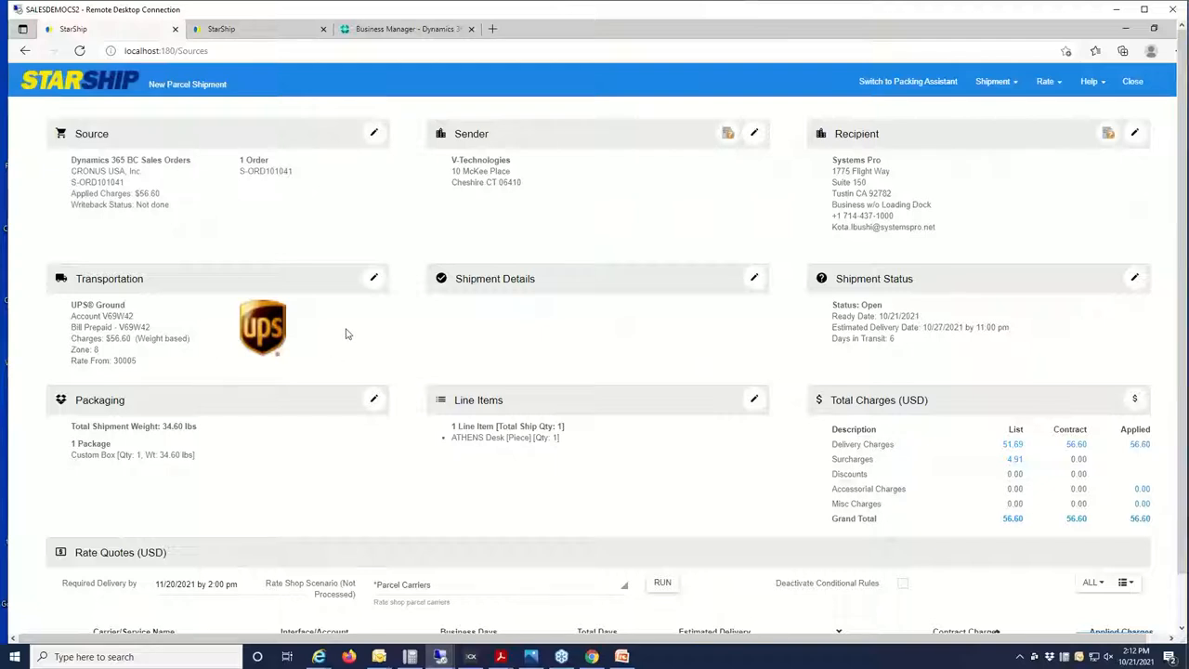
pyautogui.click(373, 278)
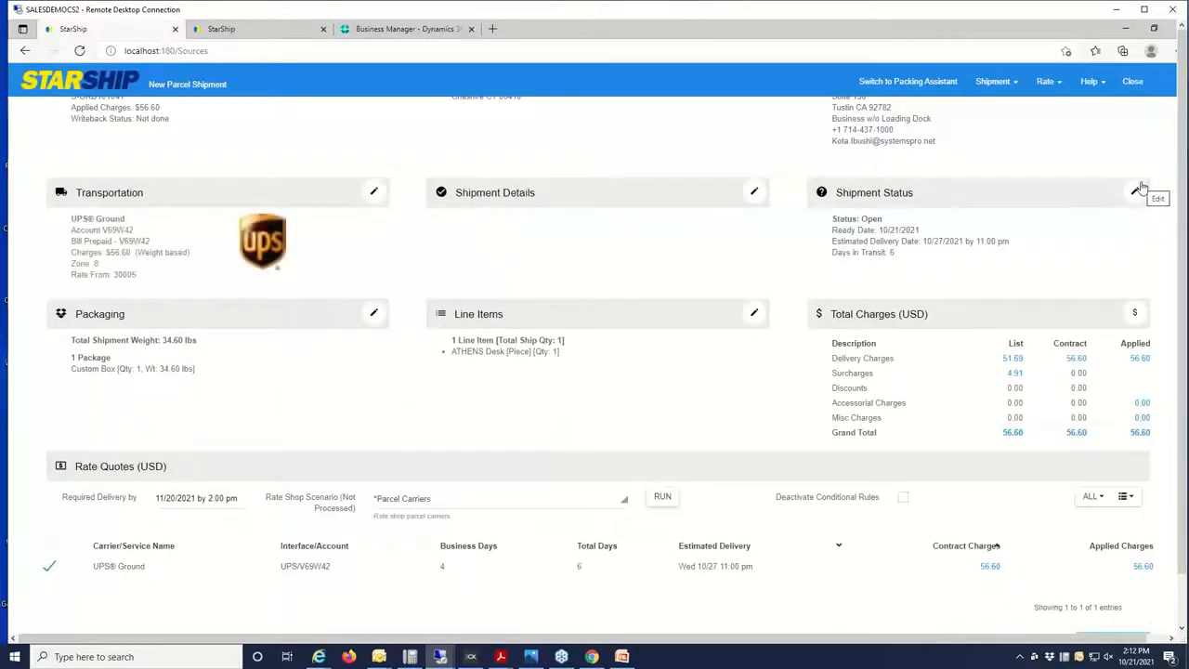
pyautogui.moveTo(598, 358)
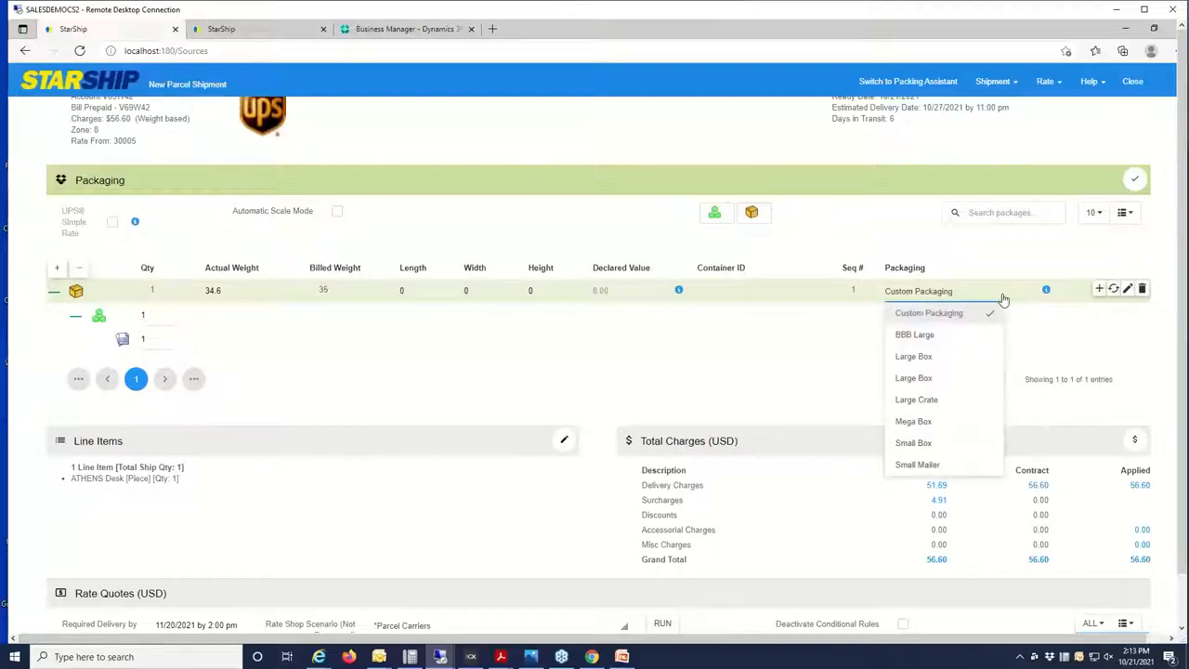
pyautogui.moveTo(913, 421)
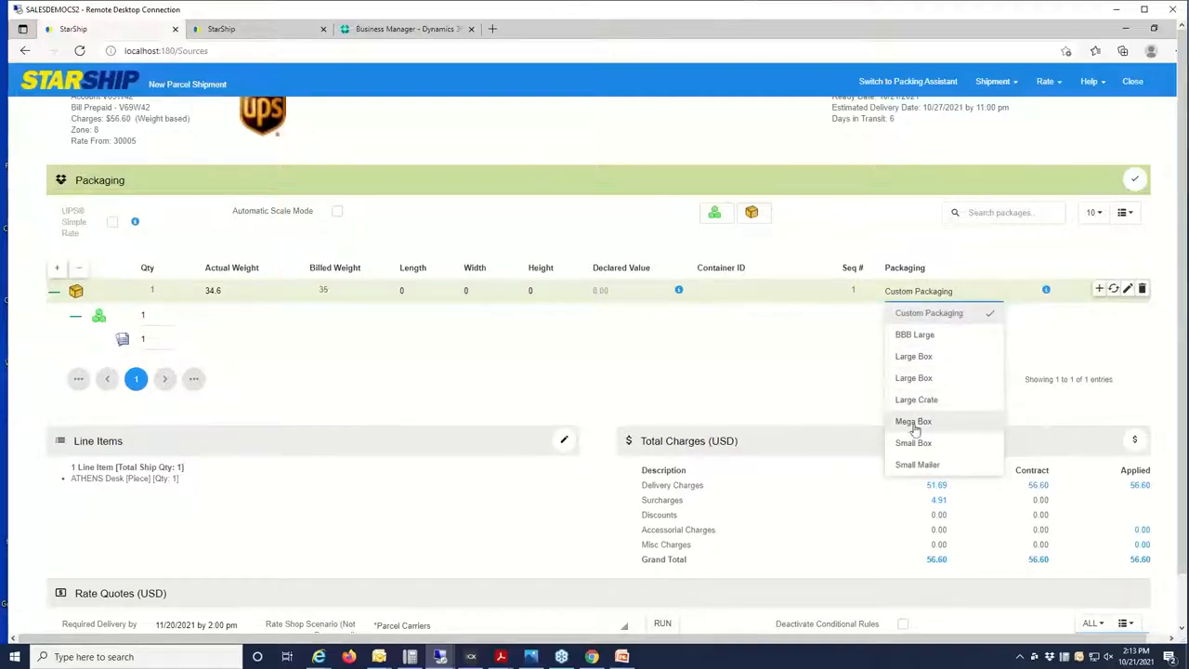
# - Set the package to Small Box packaging (10 × 10 × 5)
pyautogui.click(913, 442)
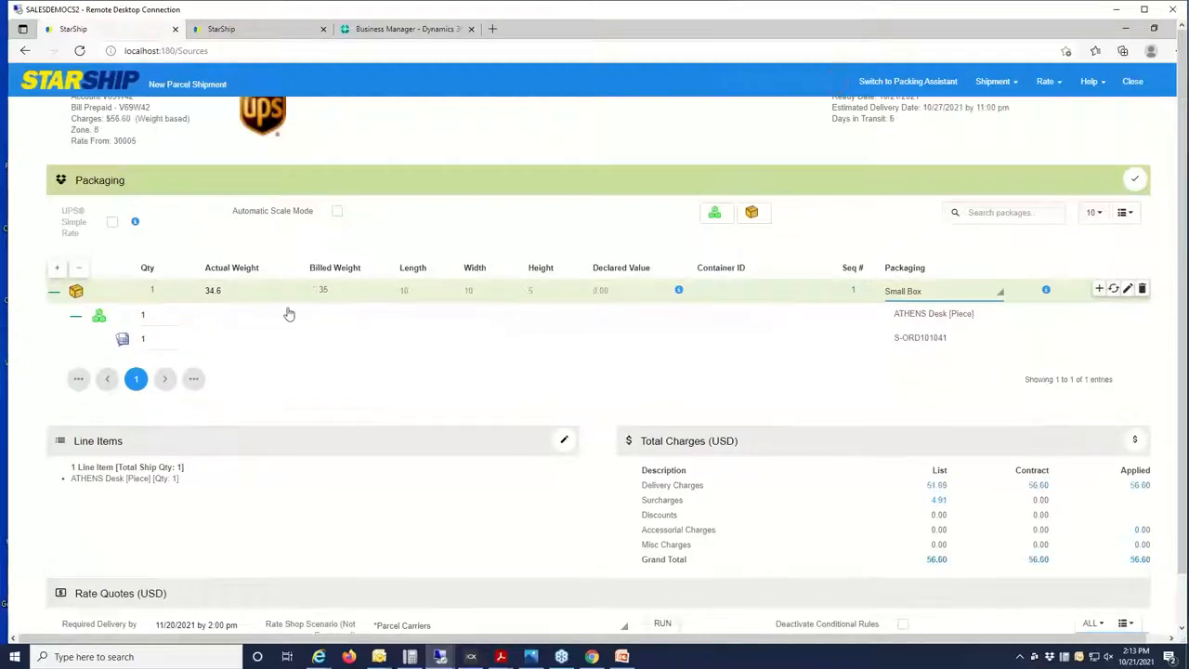
pyautogui.moveTo(613, 336)
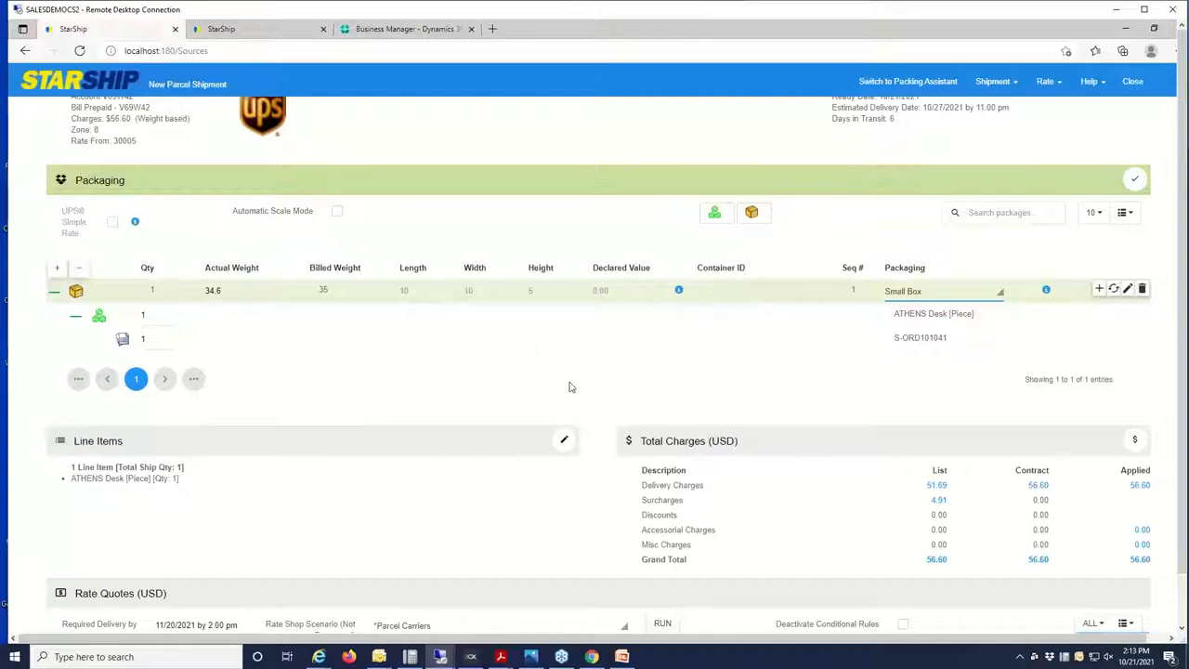
pyautogui.moveTo(495, 329)
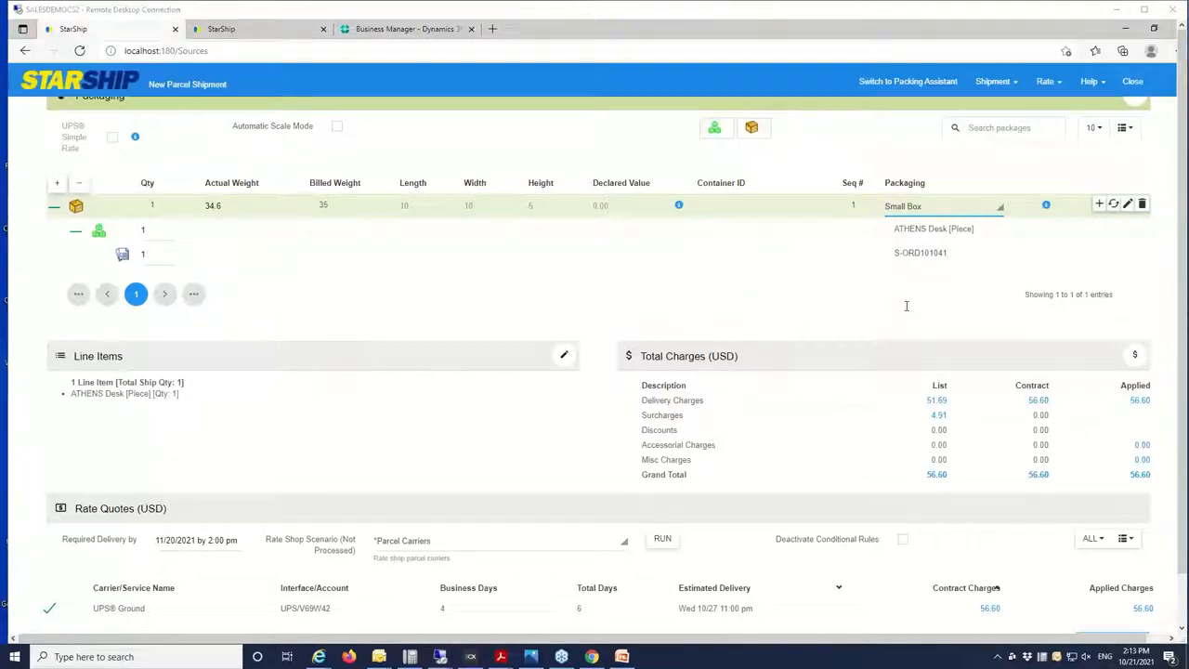
pyautogui.click(1138, 473)
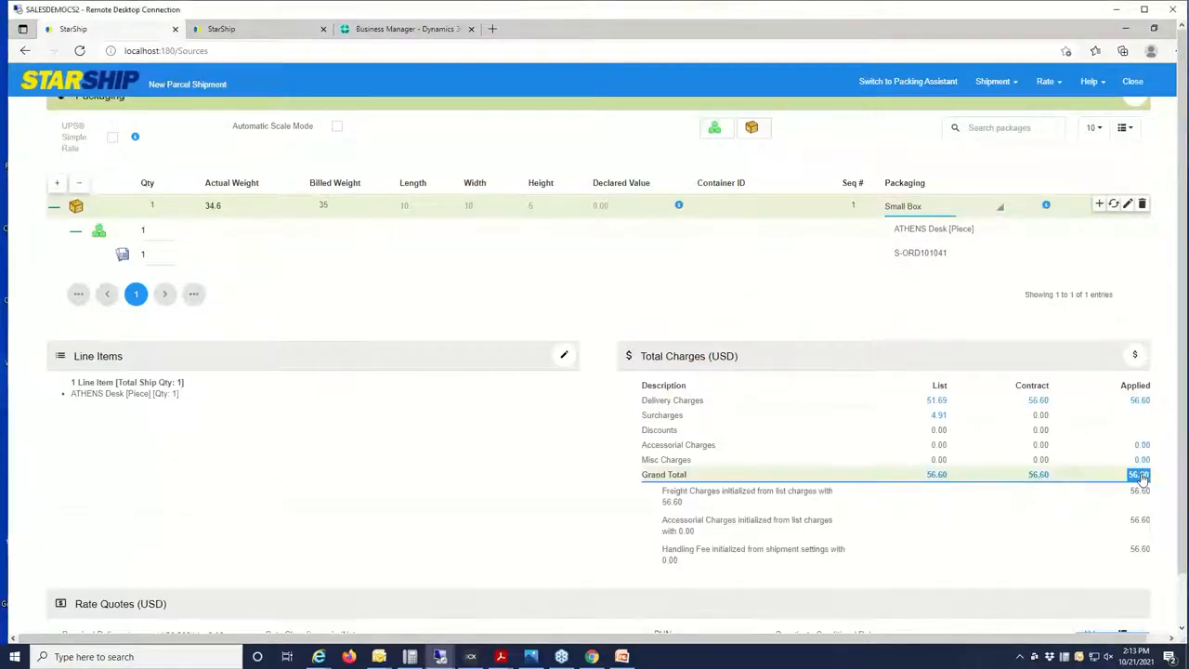
pyautogui.moveTo(961, 517)
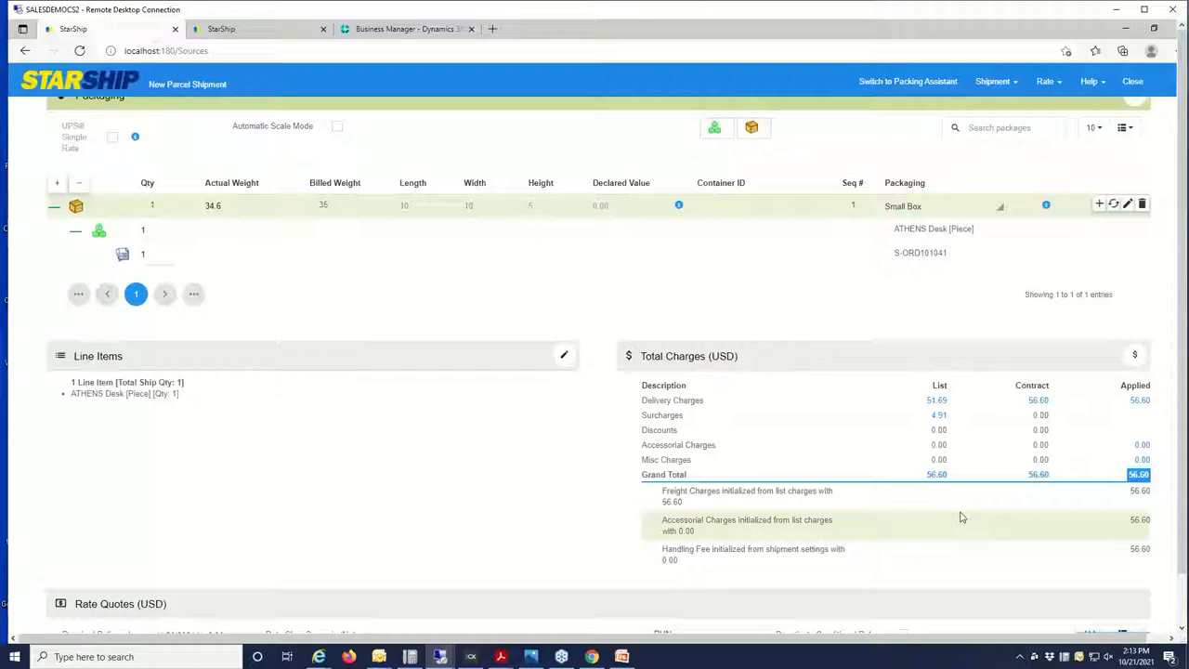
pyautogui.scroll(-3)
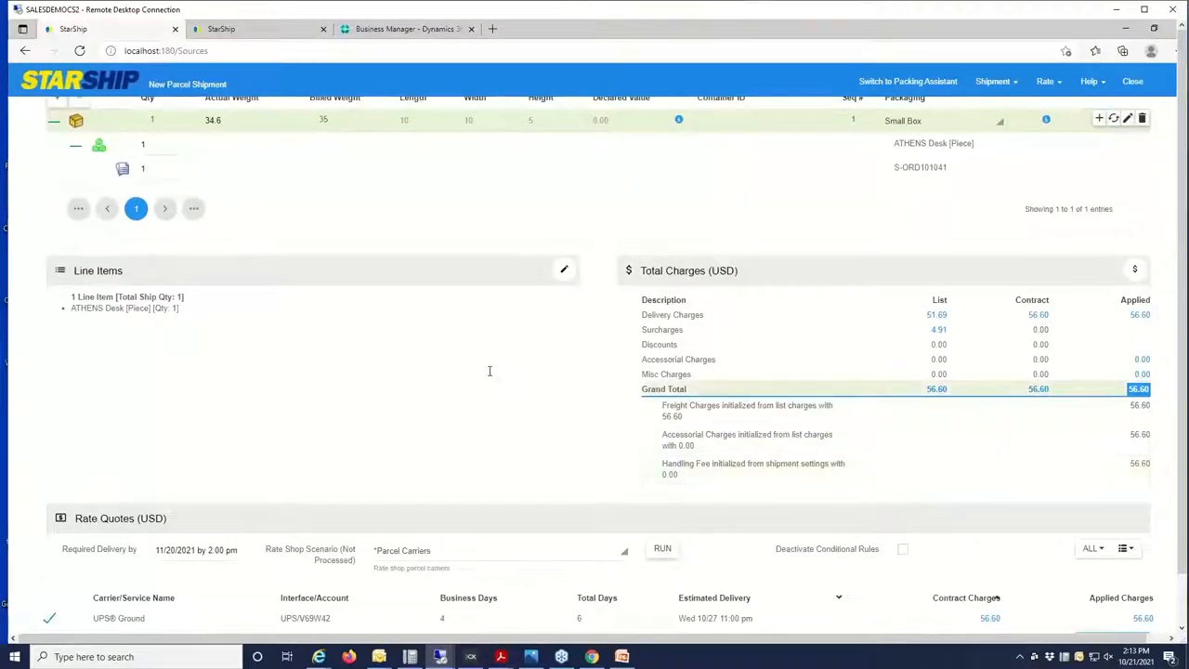
pyautogui.scroll(-3)
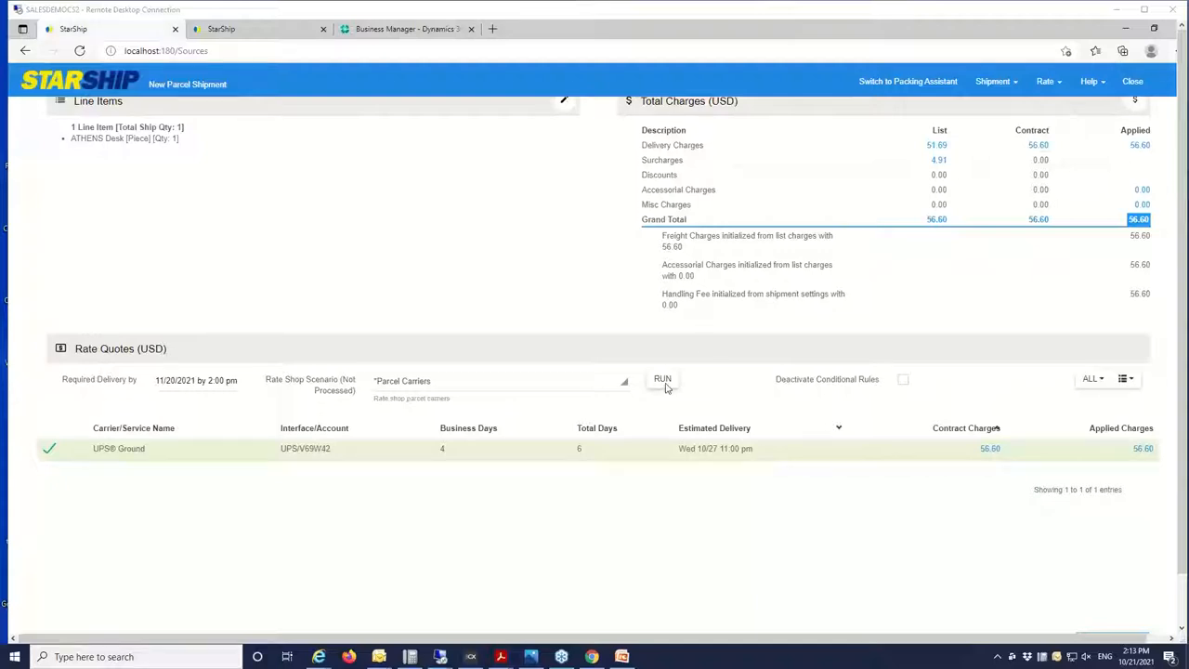
# - Run rate shopping across FedEx, UPS, USPS and DHL, listing 18 quotes
pyautogui.click(662, 380)
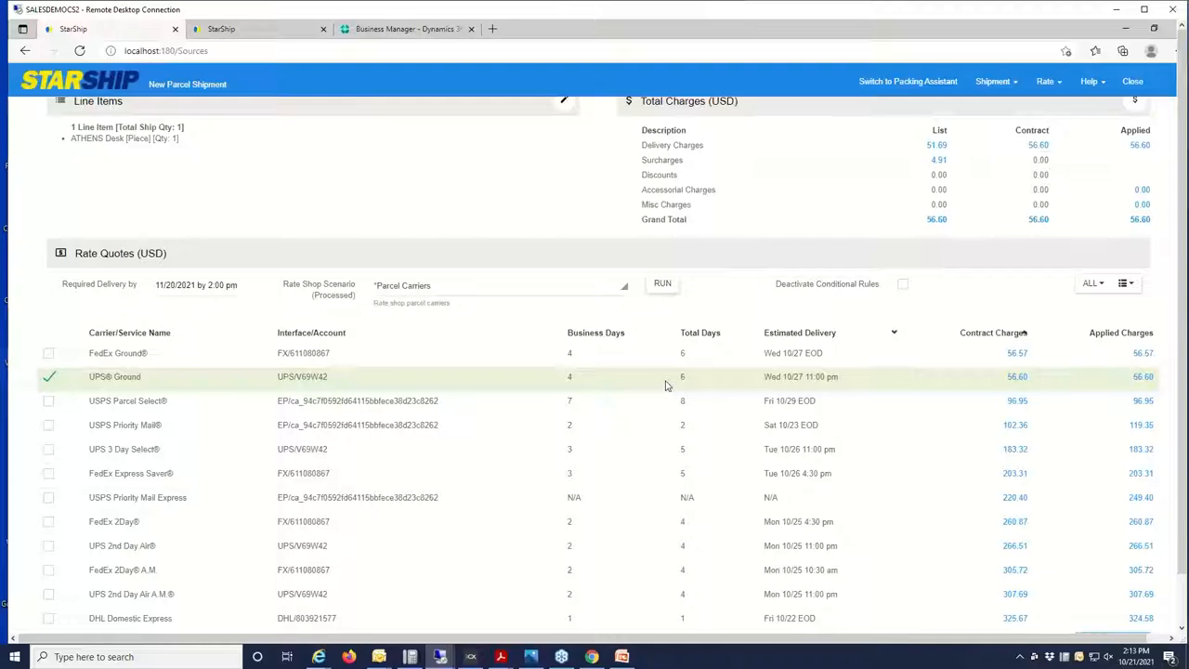
pyautogui.moveTo(710, 358)
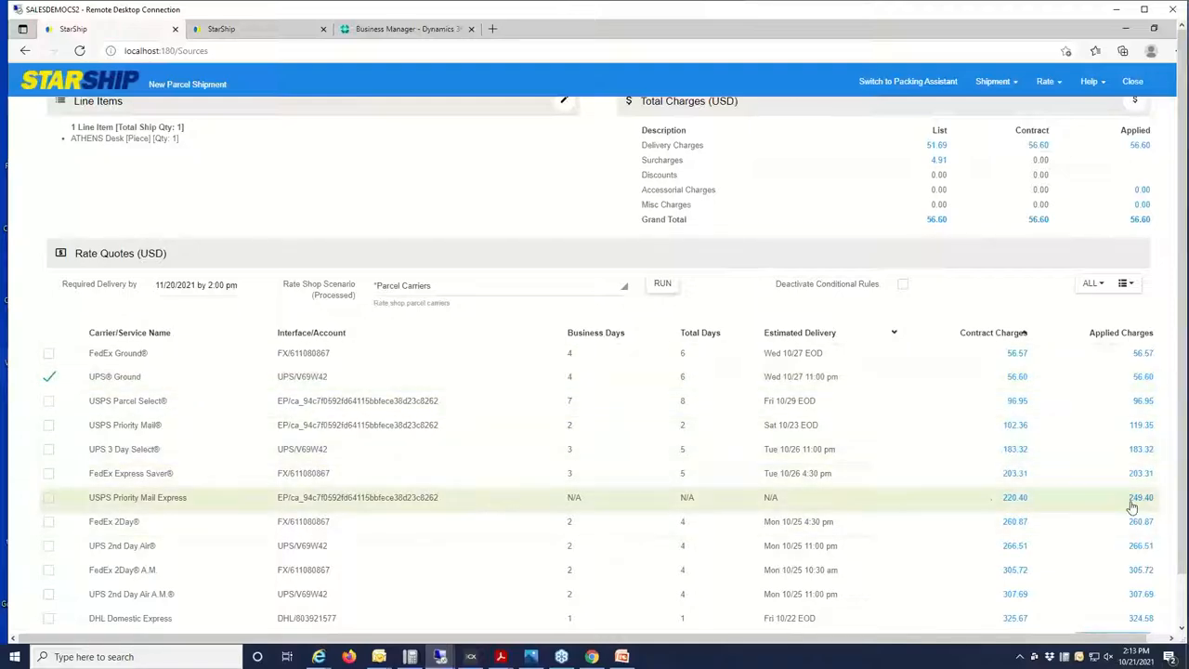
pyautogui.scroll(-3)
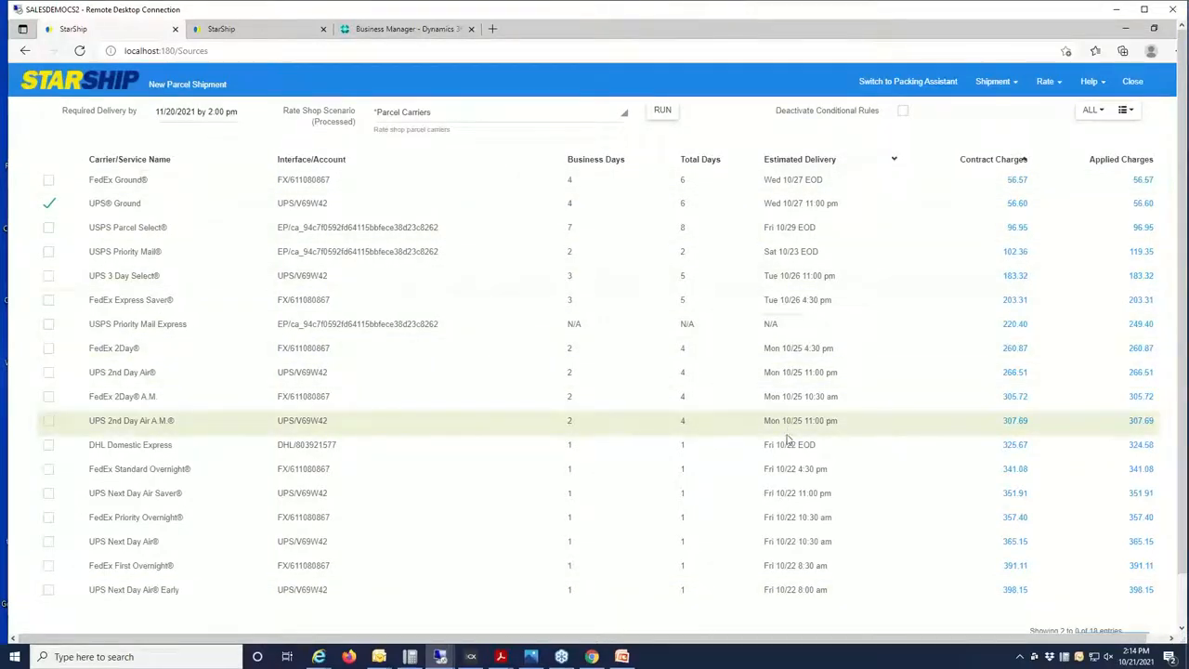
# - Process the UPS Ground shipment and print its shipping label
pyautogui.click(196, 110)
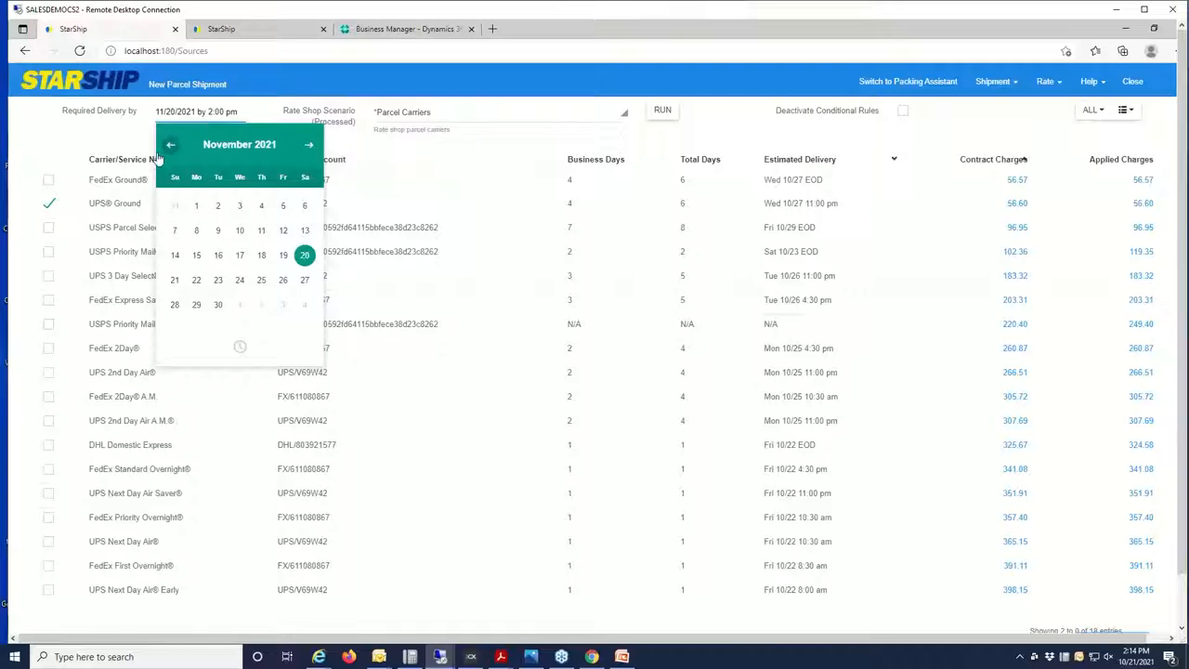
pyautogui.click(169, 144)
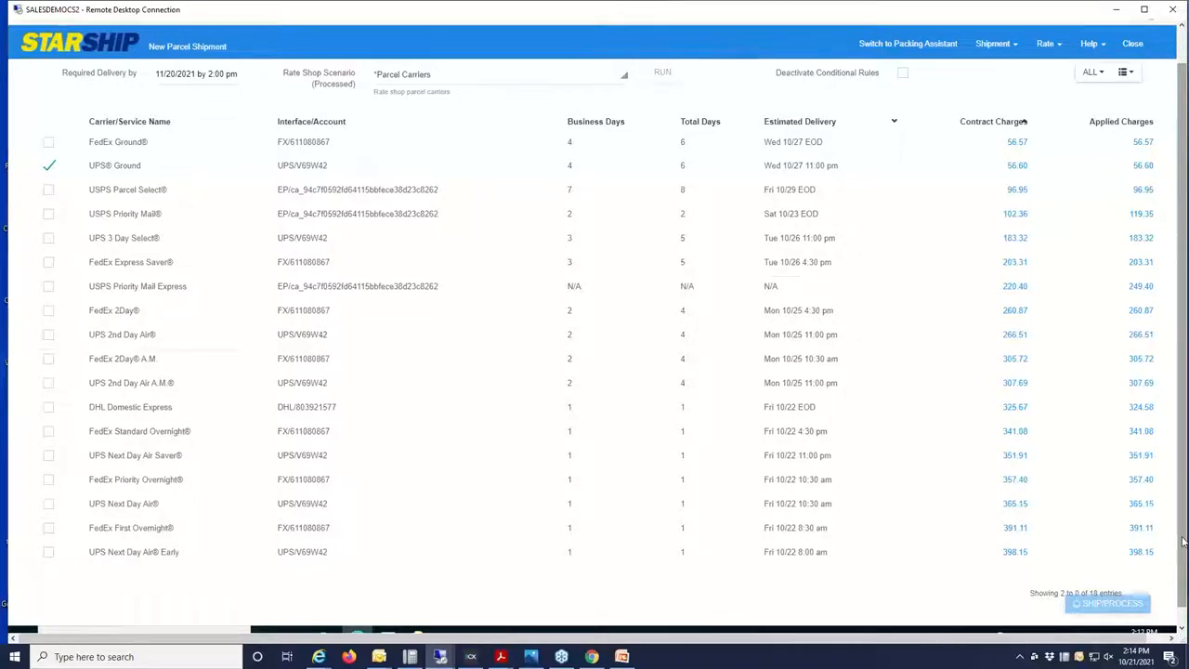
pyautogui.click(1107, 603)
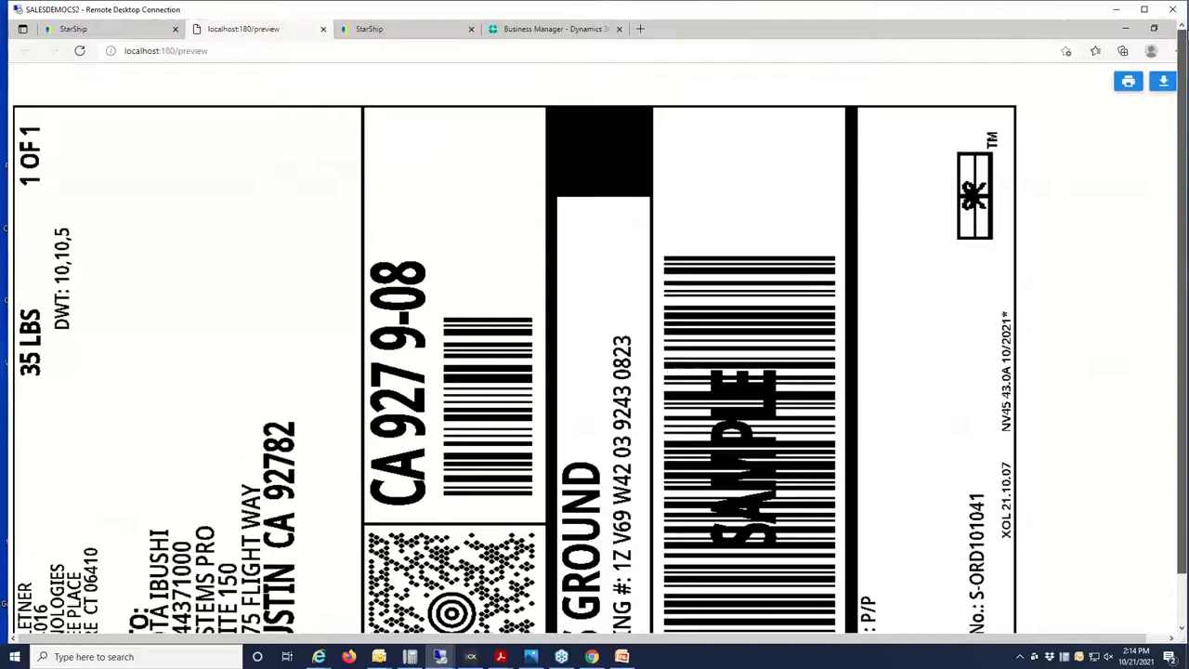
pyautogui.click(323, 28)
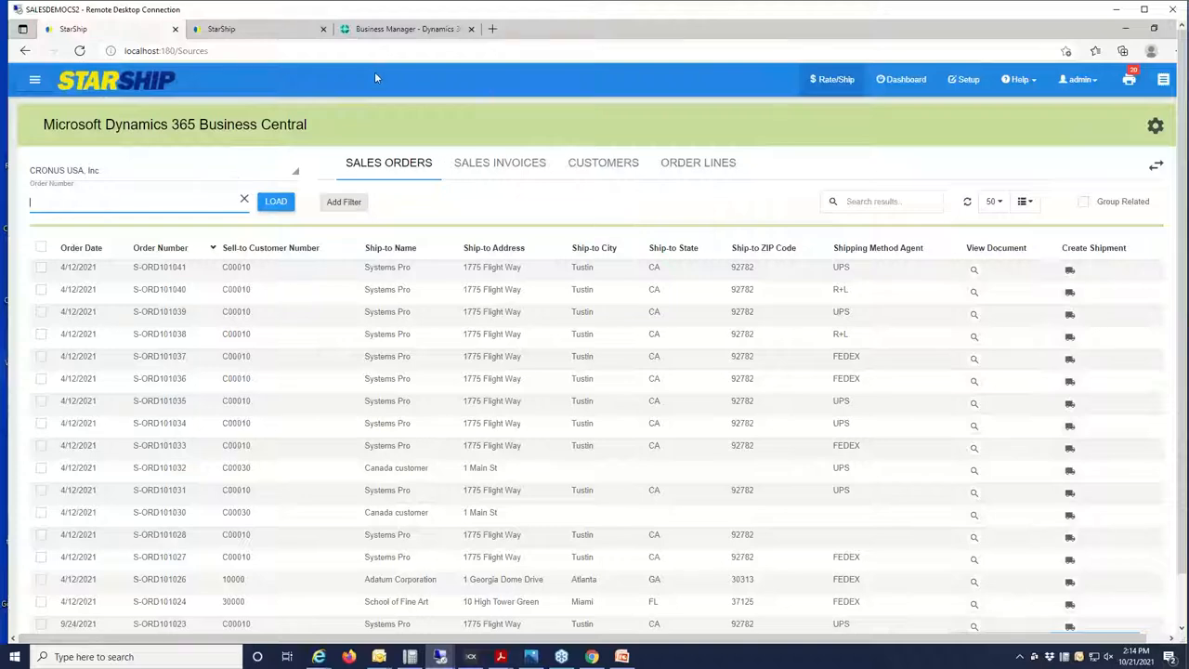
# - Return to Business Central sales order S-ORD101041, now with a $56.60 freight line
pyautogui.click(404, 29)
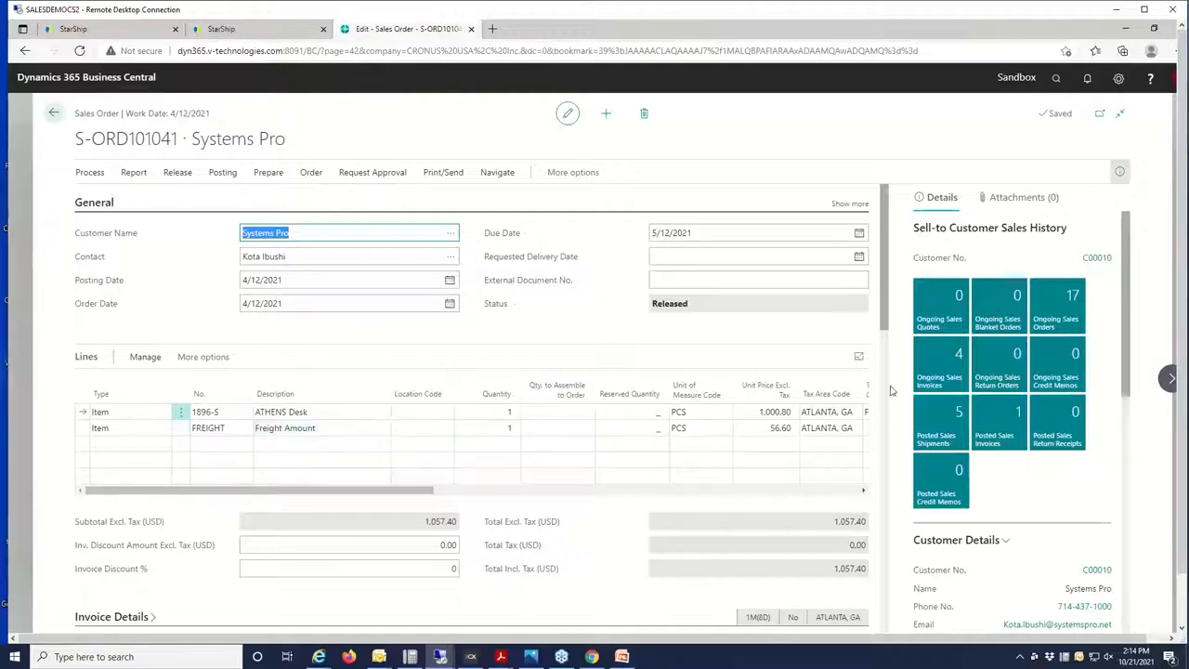
pyautogui.scroll(-3)
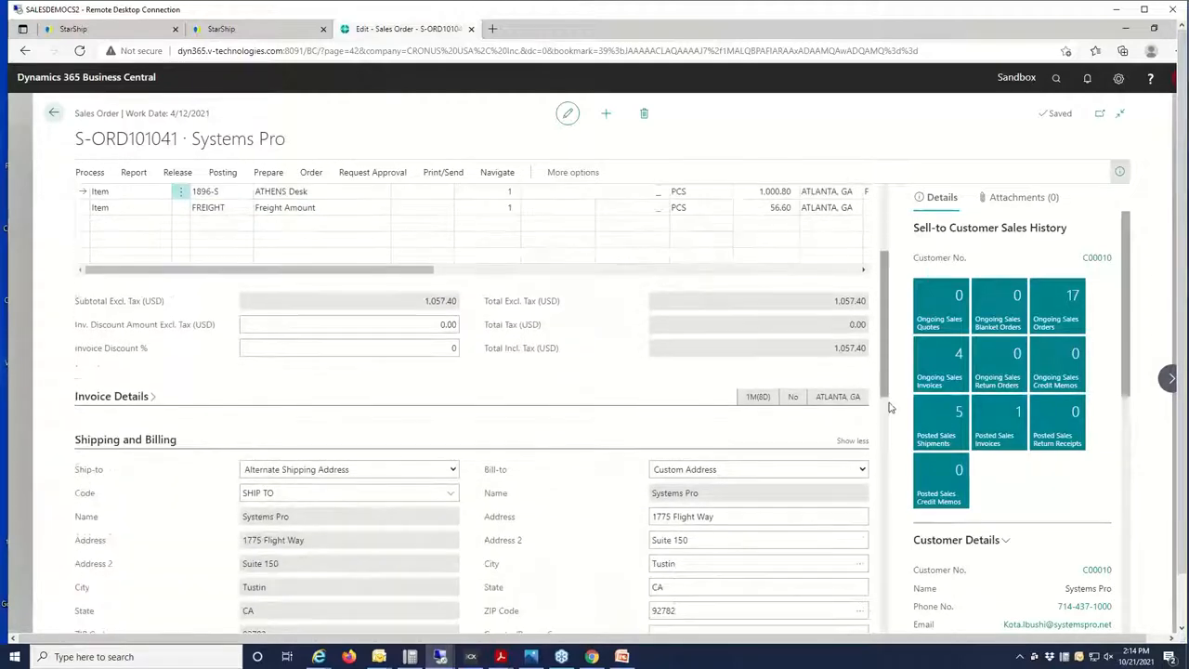
pyautogui.scroll(-3)
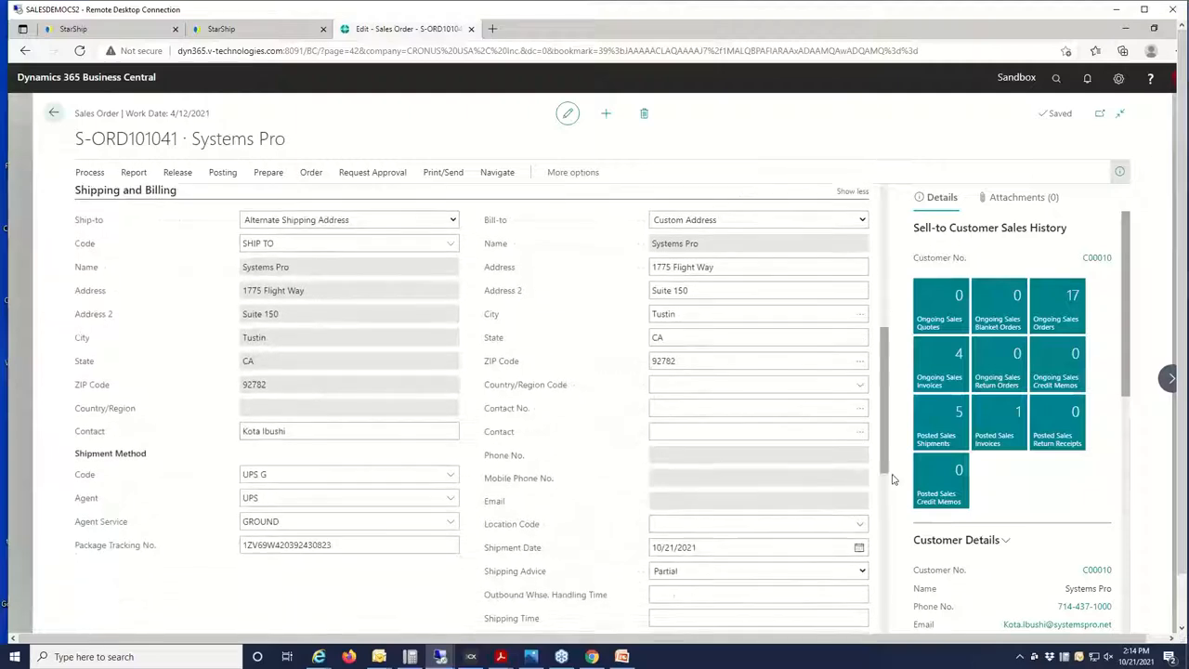
pyautogui.scroll(-3)
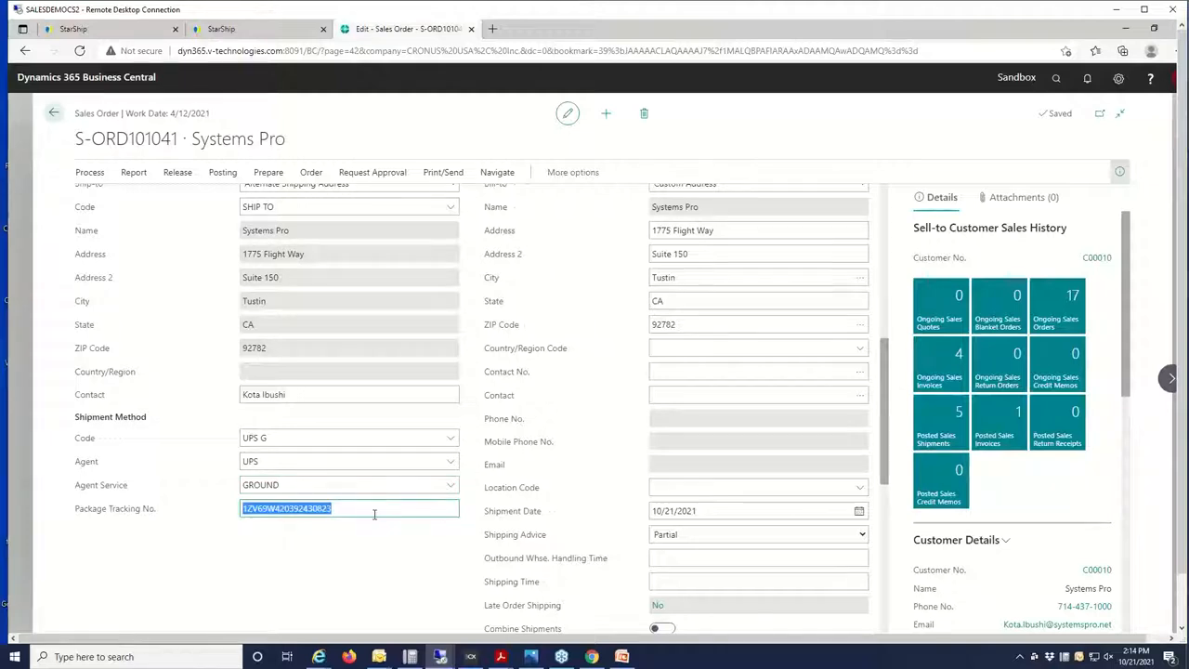
pyautogui.click(367, 508)
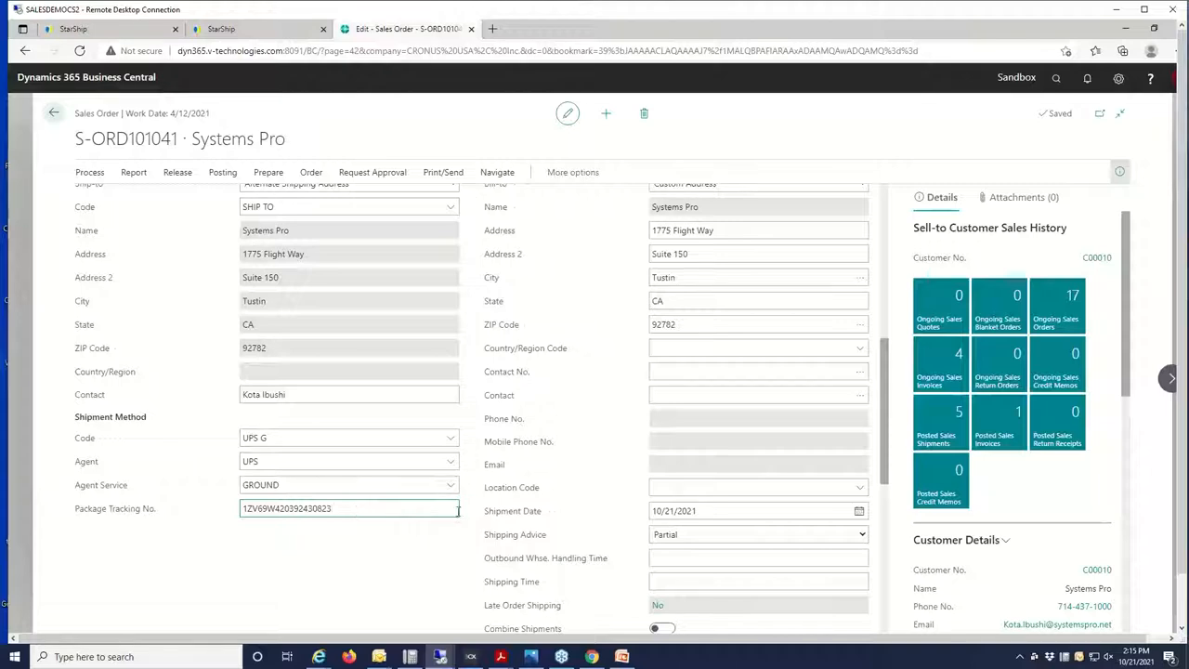
pyautogui.scroll(-3)
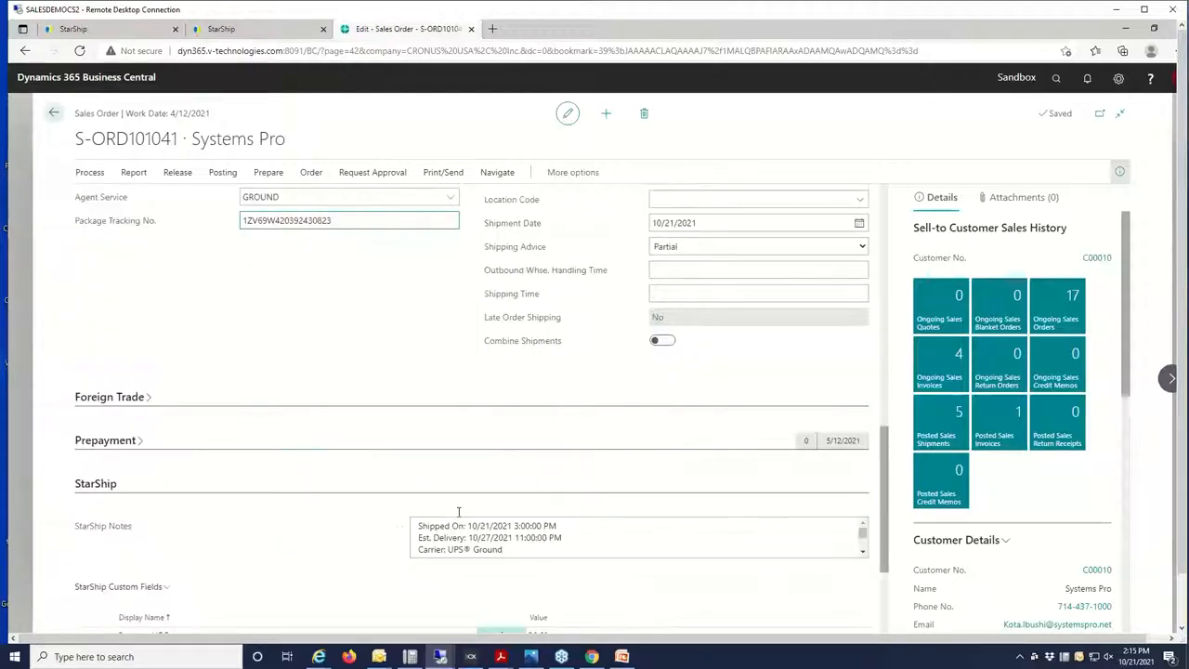
pyautogui.scroll(-3)
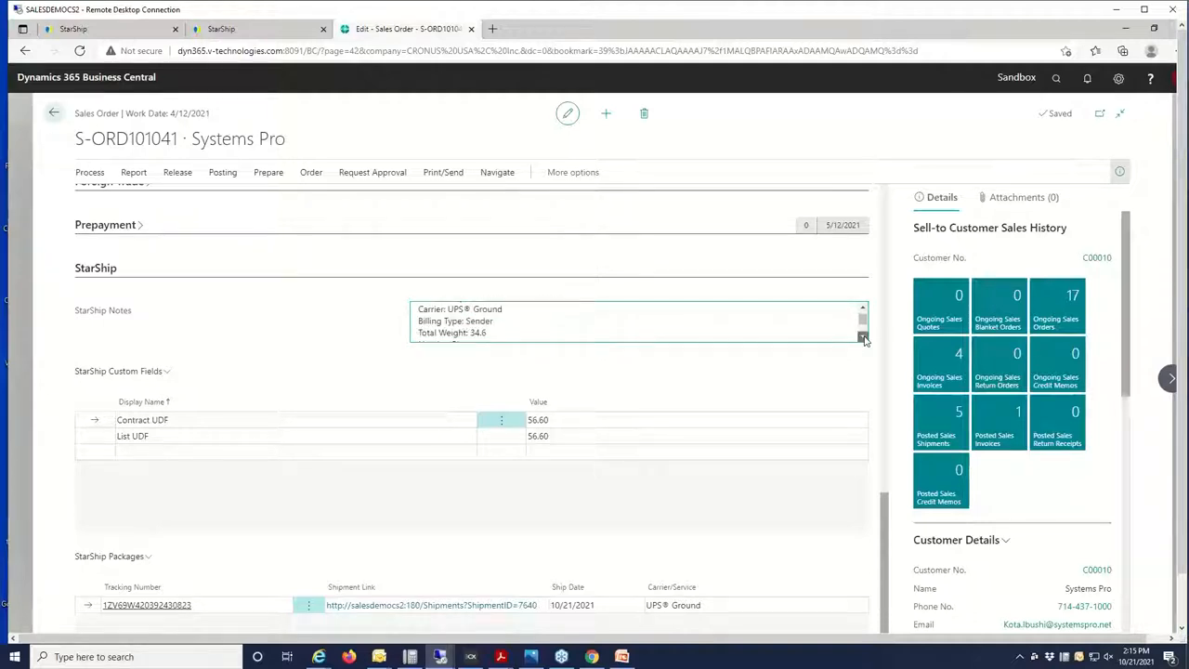
pyautogui.scroll(-3)
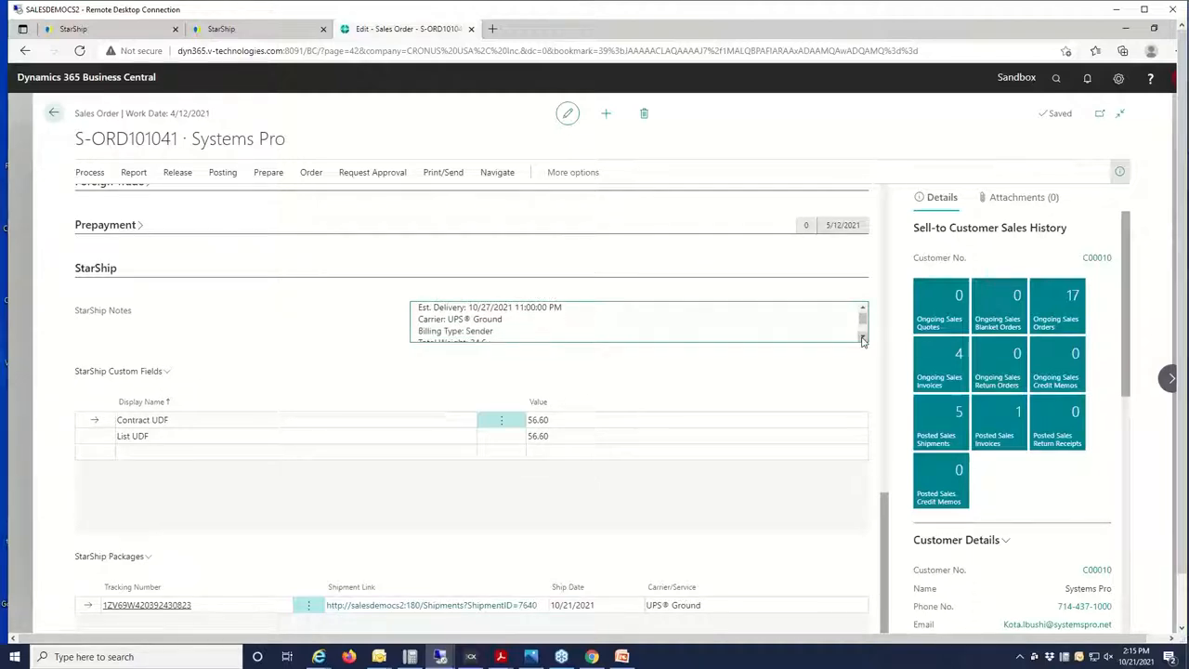
pyautogui.scroll(-3)
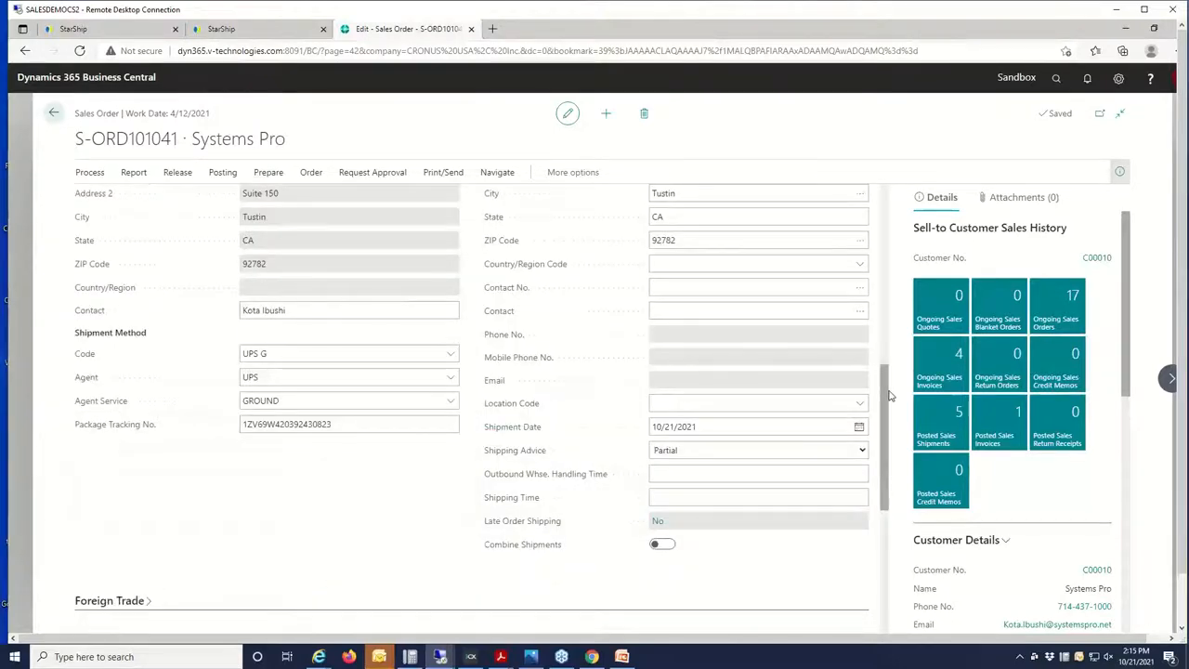
pyautogui.scroll(-3)
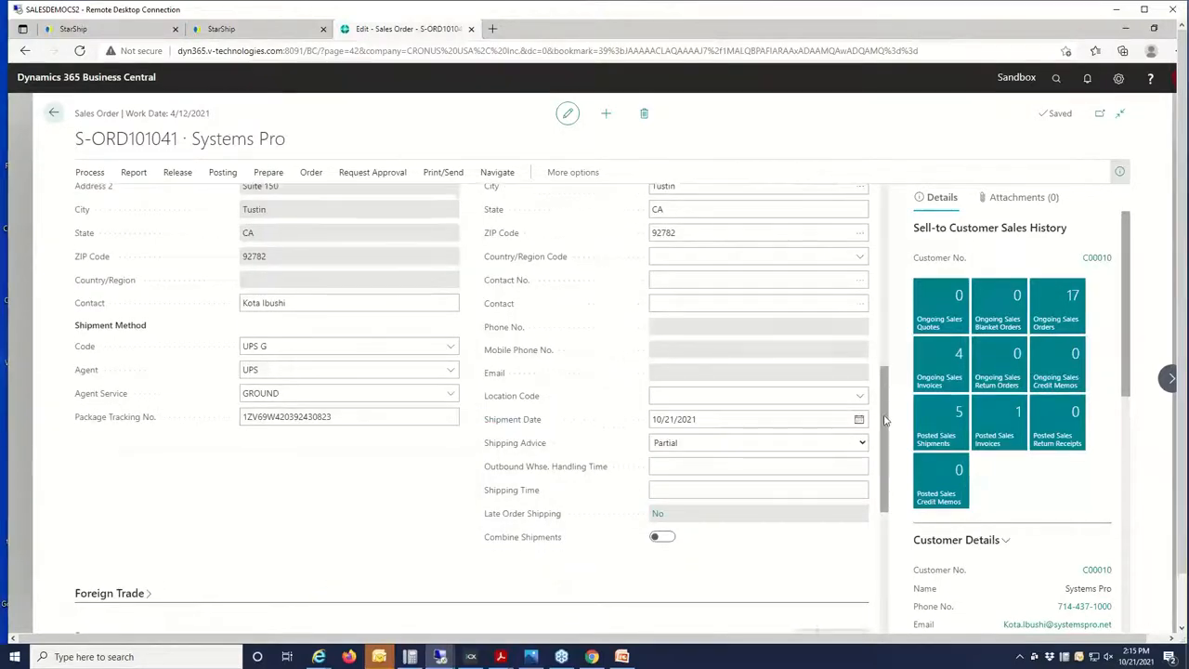